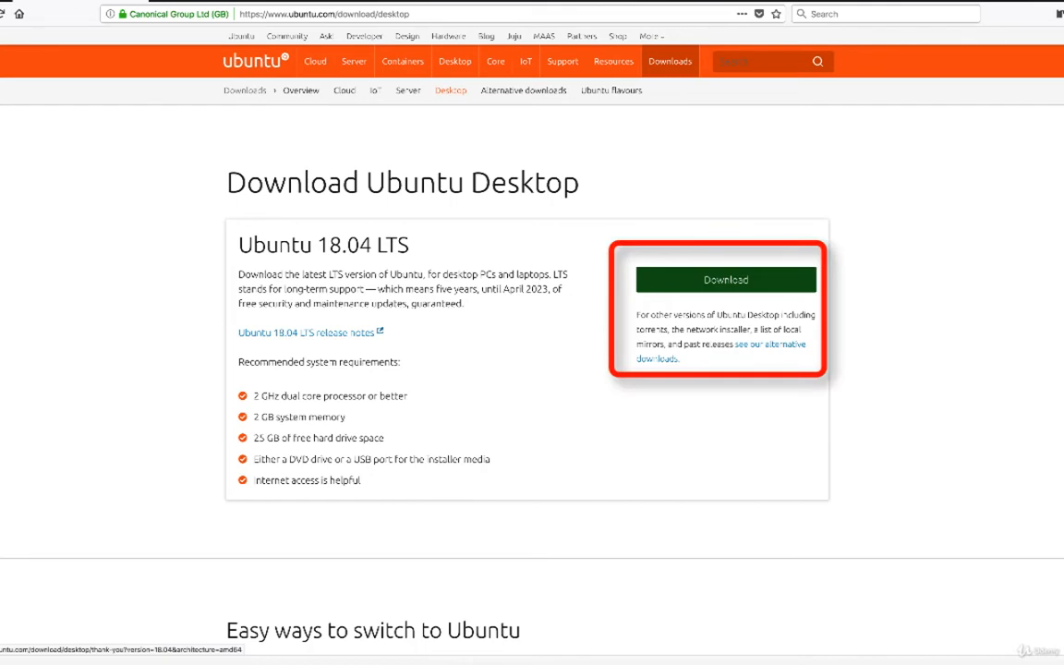
Download the Ubuntu 18.04 LTS desktop ISO from the Ubuntu Desktop page in Firefox
left_click(726, 279)
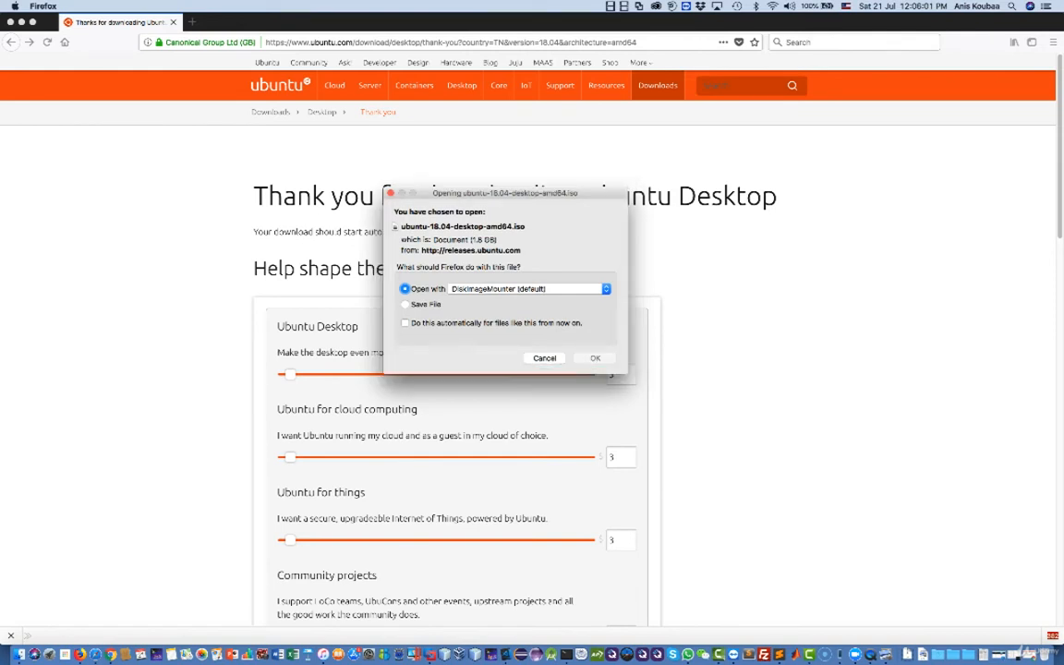
left_click(544, 358)
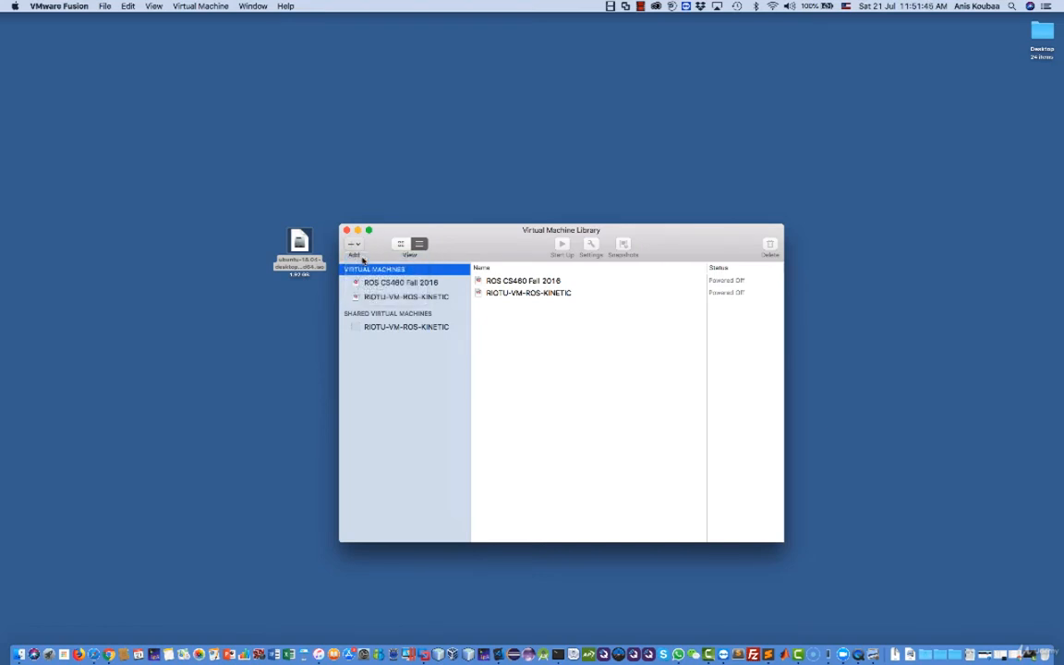
Create a new VM from the ubuntu-18.04 ISO and start entering Easy Install credentials
left_click(353, 247)
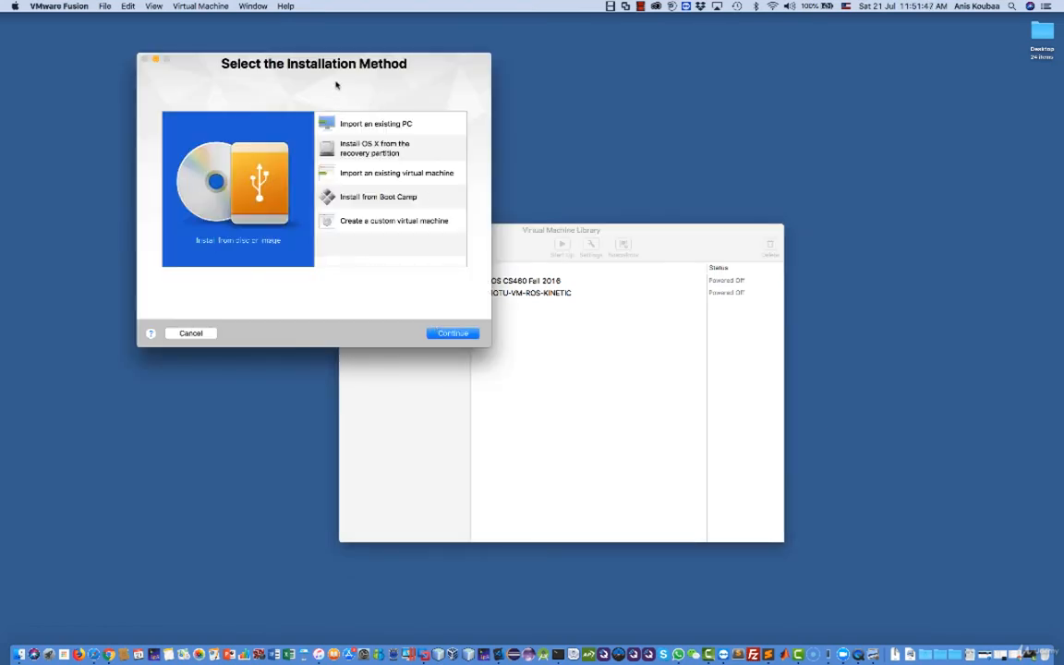
left_click(452, 333)
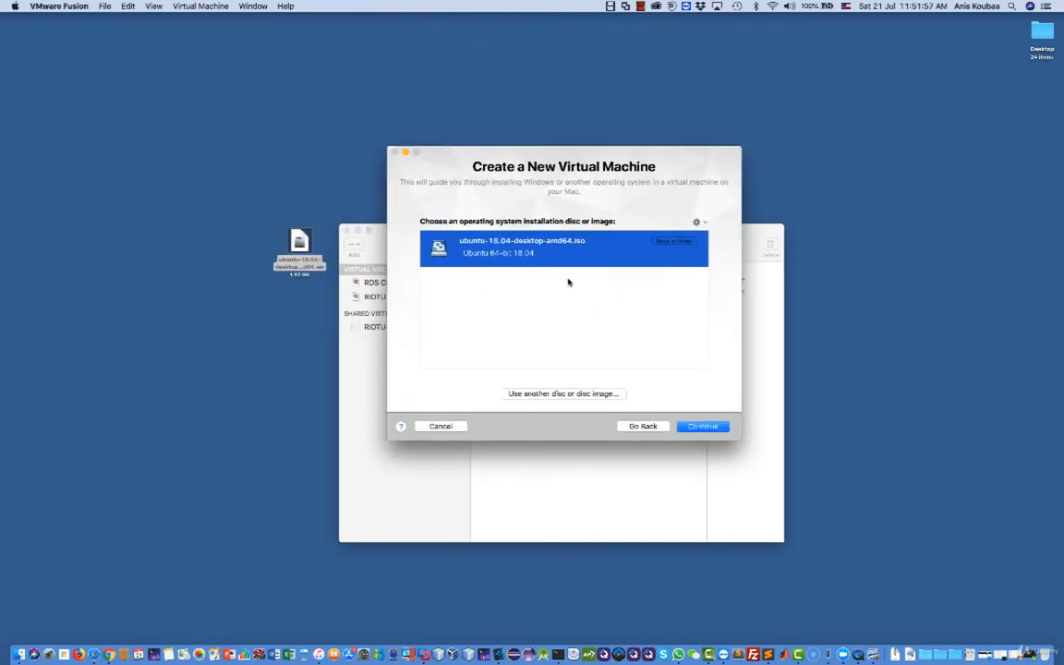
left_click(702, 425)
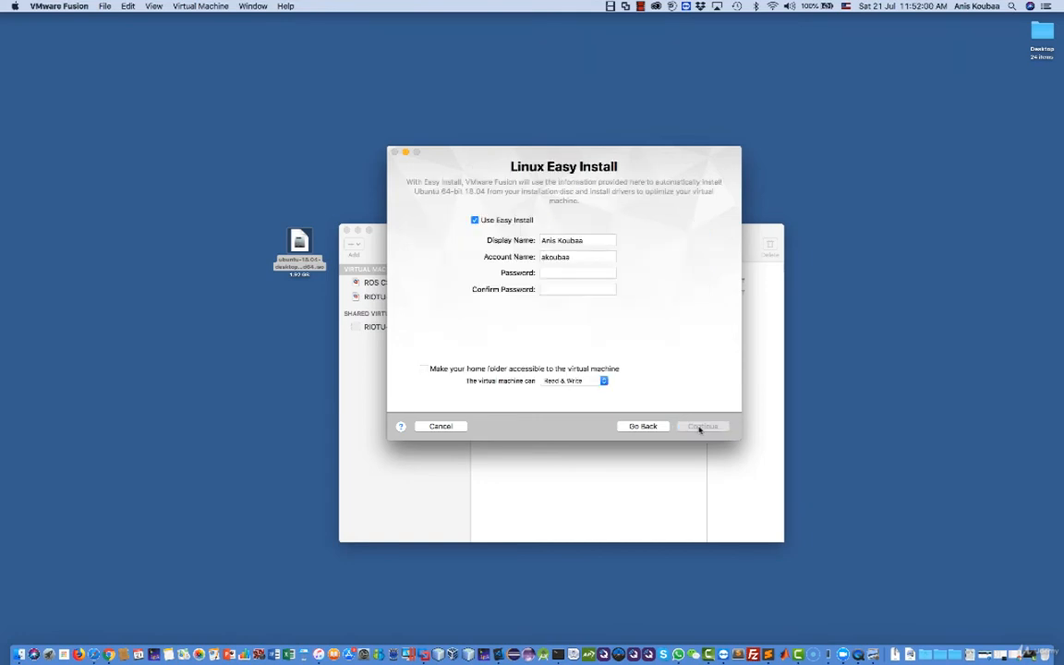
type("•••")
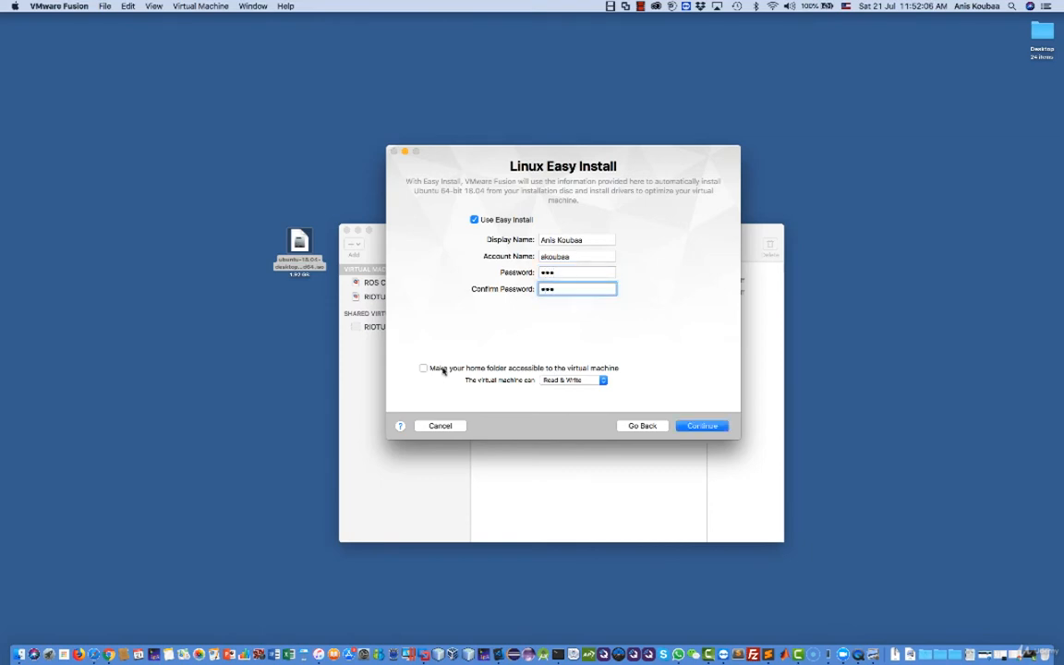
Share the Mac home folder with the VM and accept the Easy Install settings
left_click(424, 368)
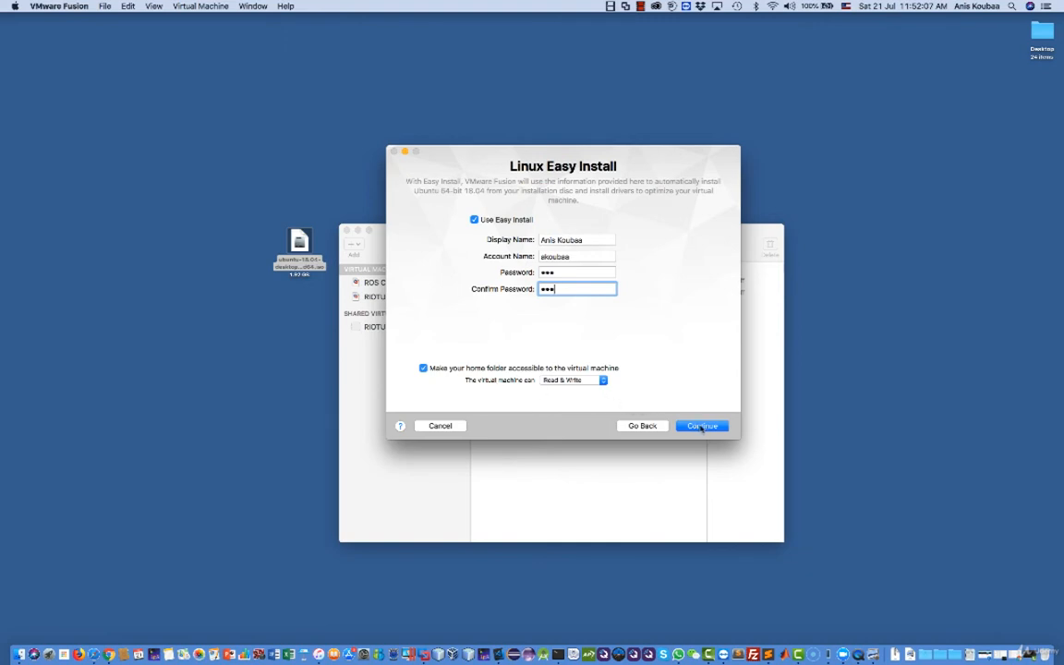
left_click(702, 426)
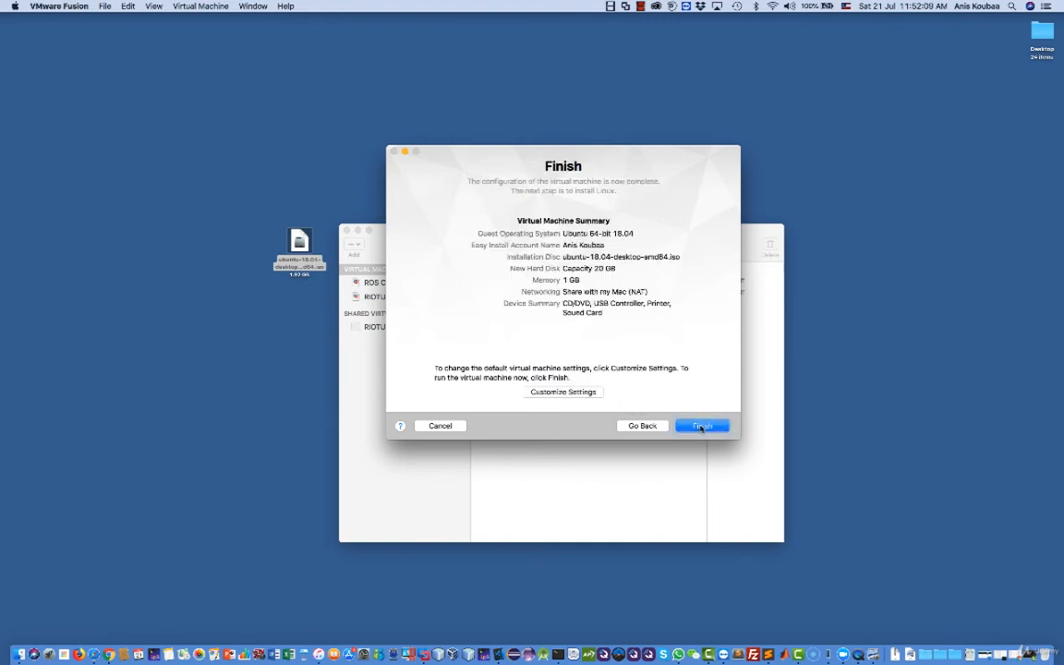
mouse_move(512, 271)
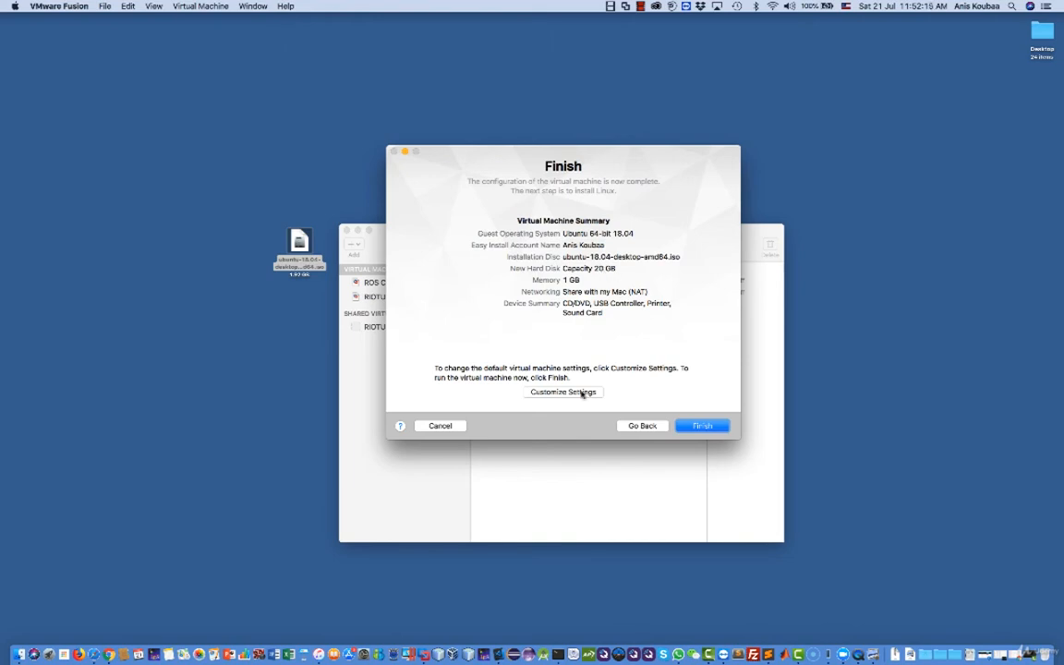
Save the virtual machine as ROS2-VM and show its Processors & Memory settings
left_click(701, 425)
type("ROS2-V")
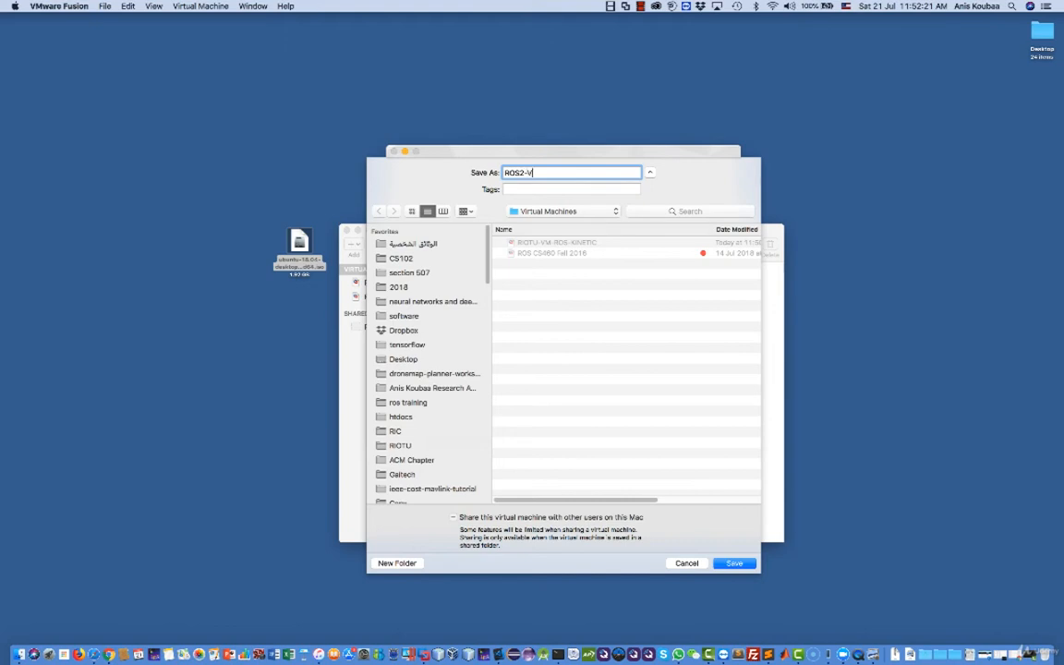
type("M")
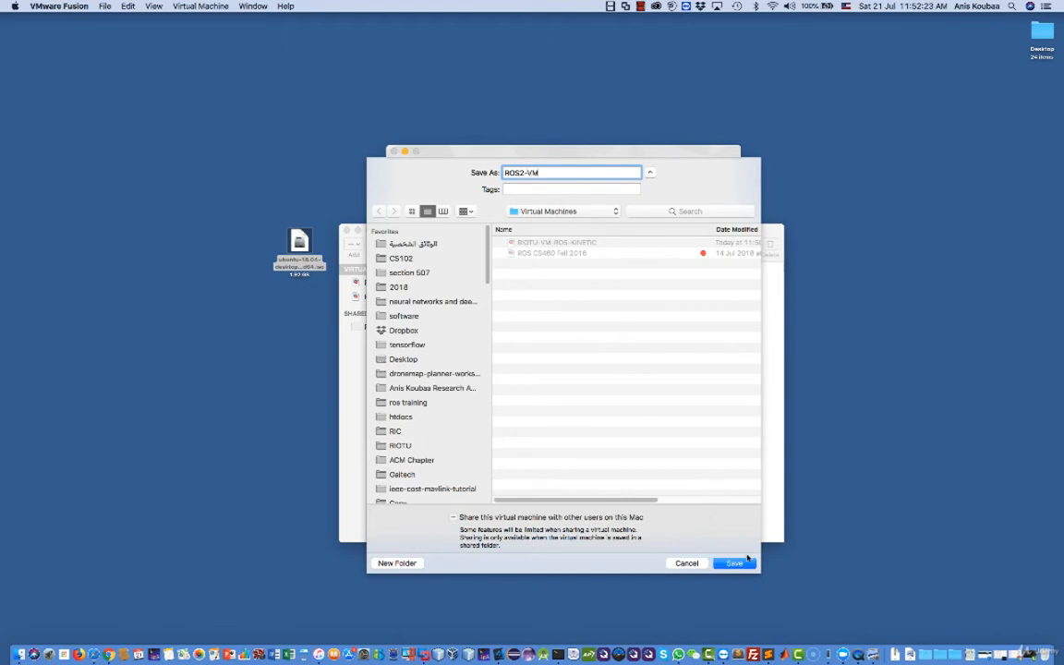
left_click(733, 564)
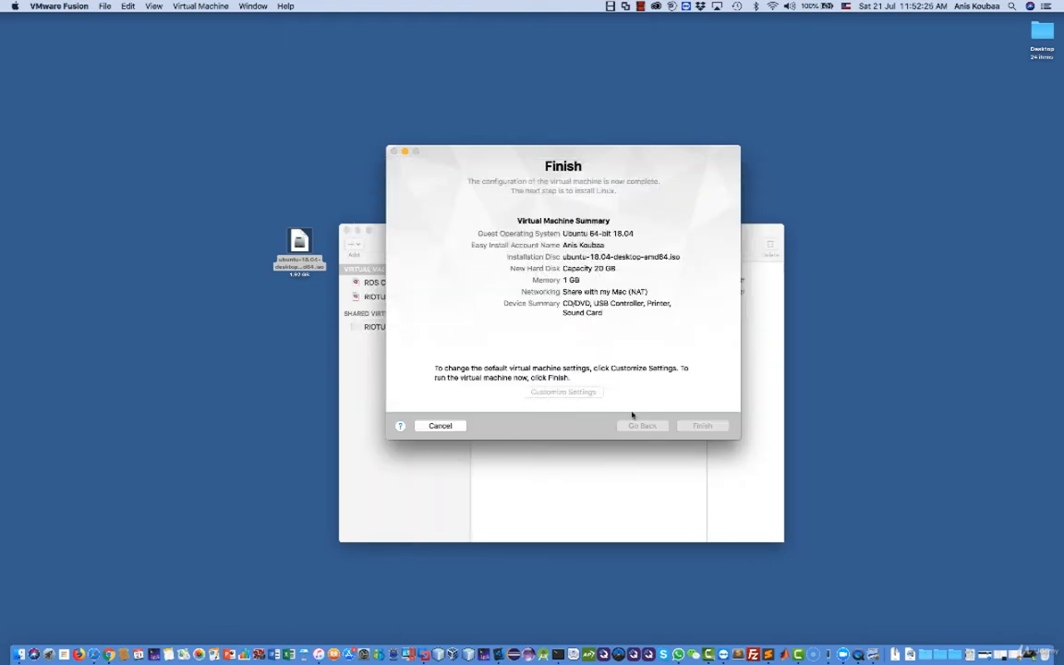
left_click(702, 426)
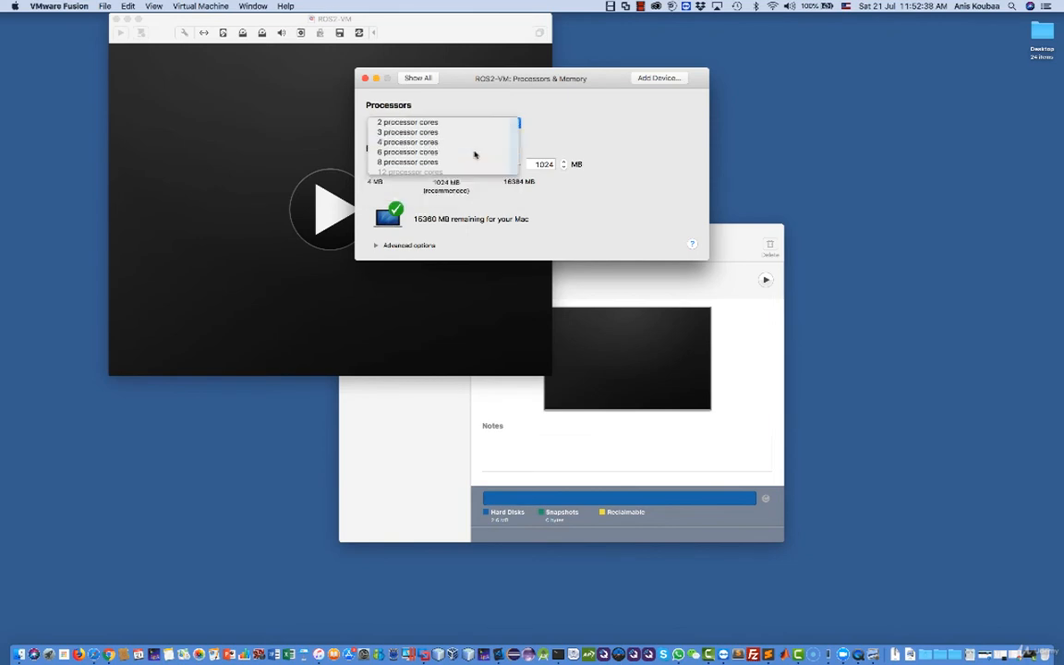
Choose the processor core count from the Processors dropdown and run the Ubuntu install
left_click(408, 141)
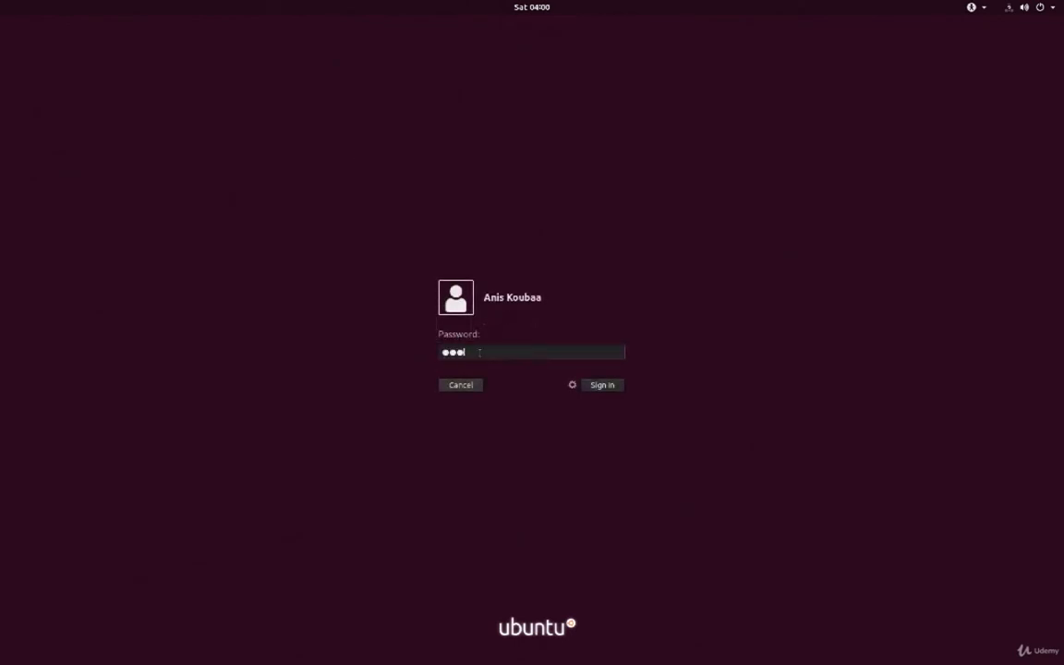
Sign in to the Ubuntu account from the login screen
left_click(601, 386)
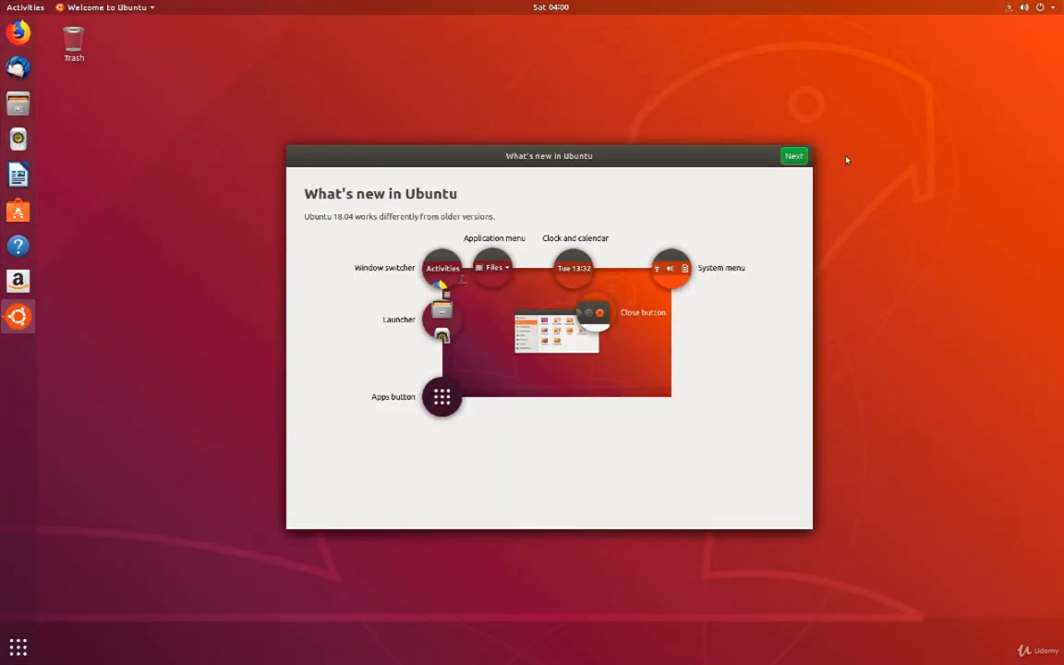
Step through the welcome tour, skipping Livepatch and keeping default reporting, then finish
left_click(793, 155)
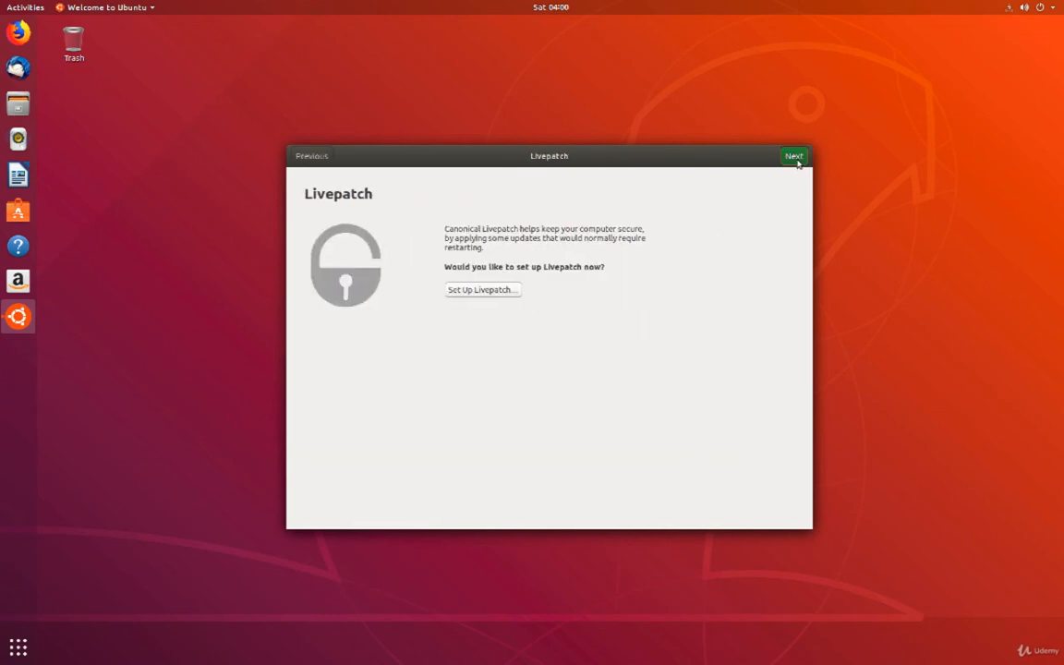
left_click(793, 155)
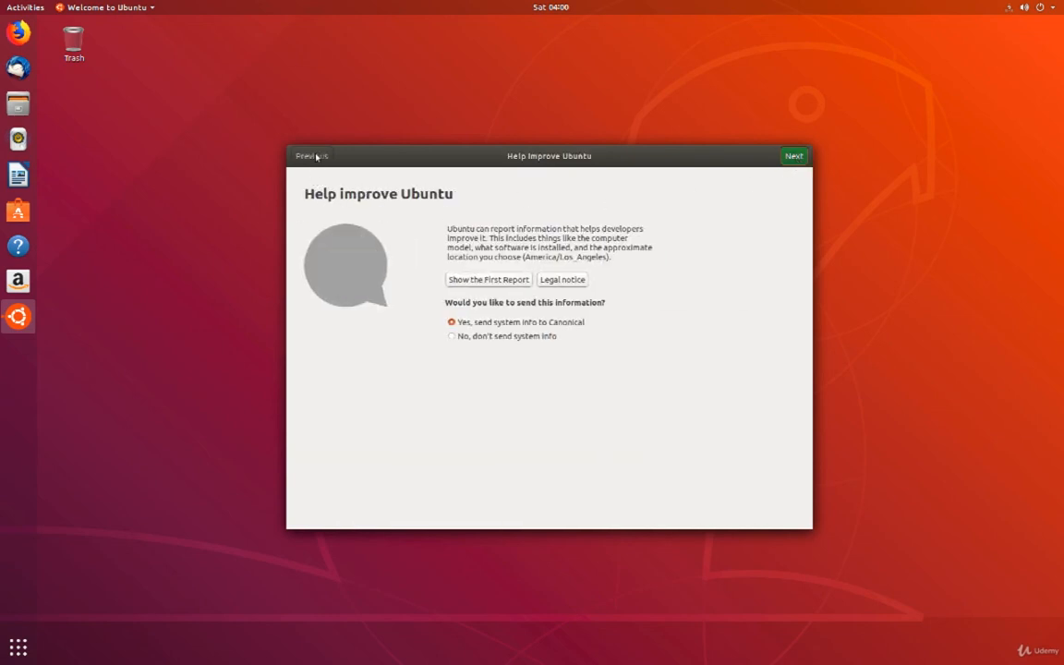
mouse_move(377, 159)
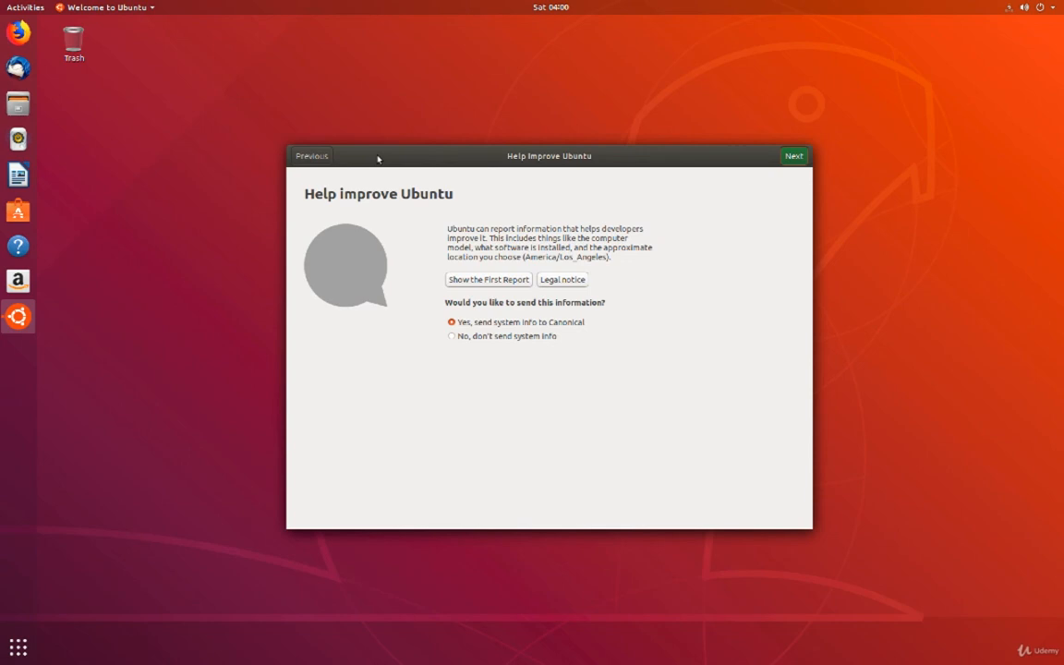
left_click(792, 155)
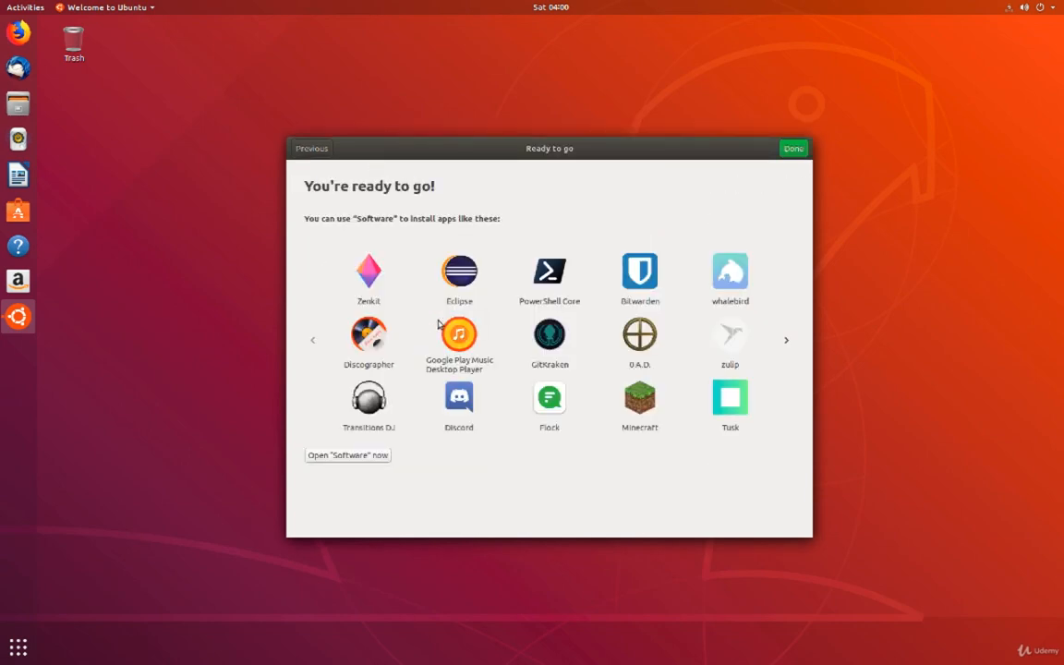
left_click(792, 148)
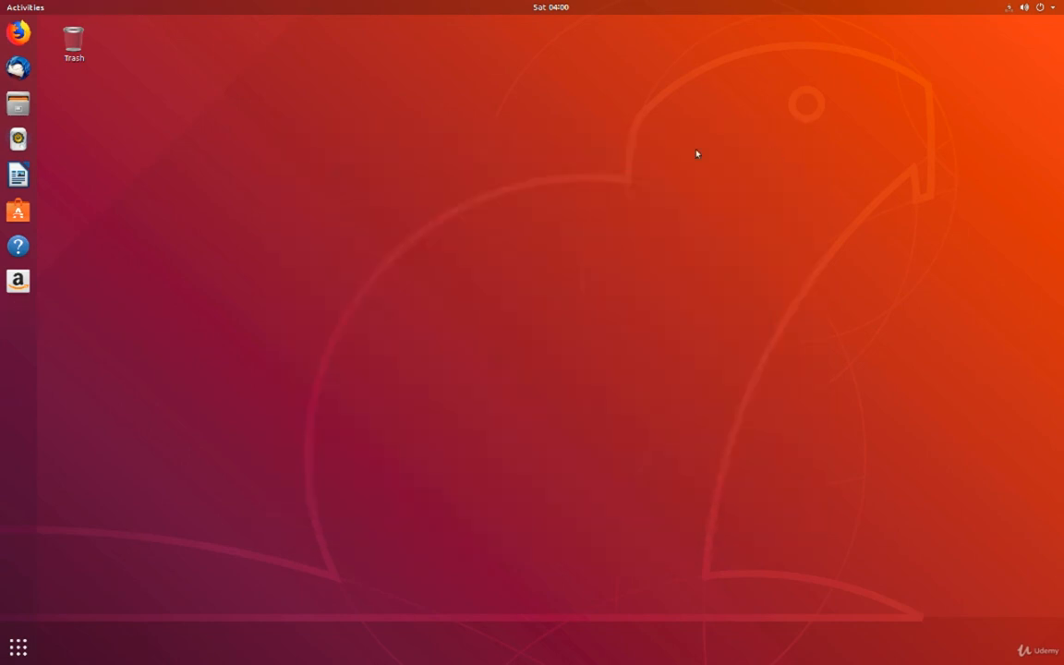